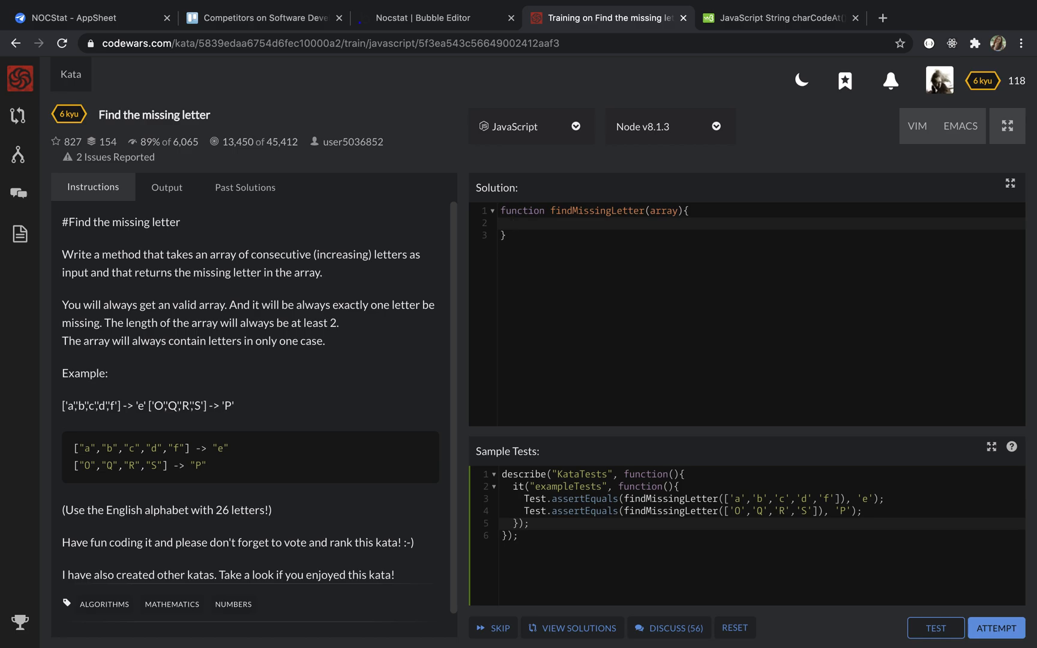
Inside findMissingLetter, write `let first = array[0].charCodeAt(0)`.
{"action": "left_click", "coordinate": [513, 223]}
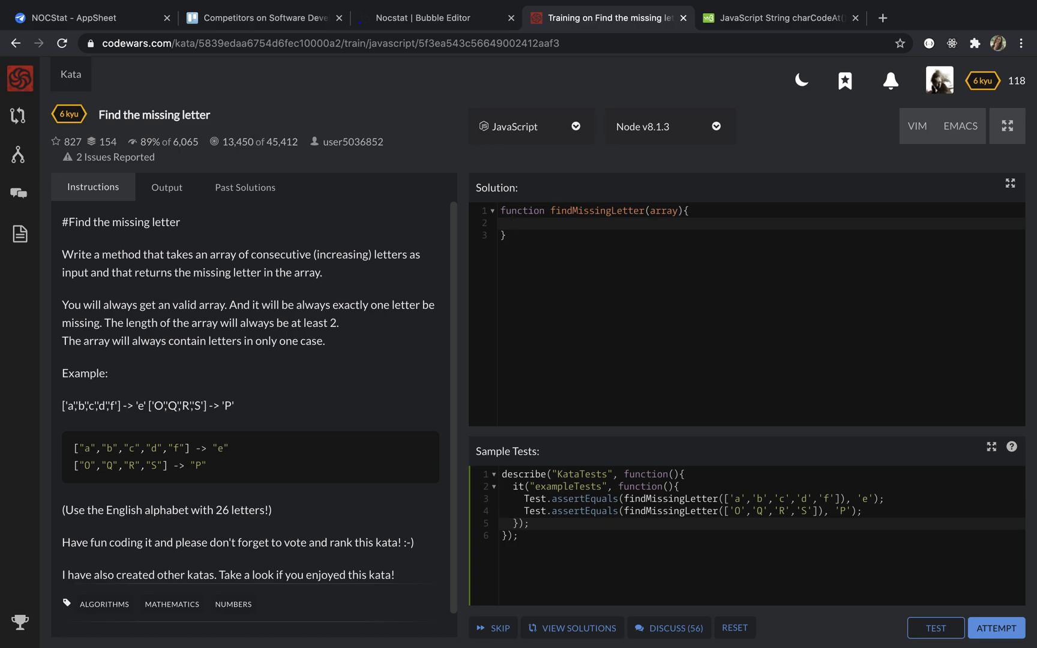
{"action": "left_click", "coordinate": [509, 222]}
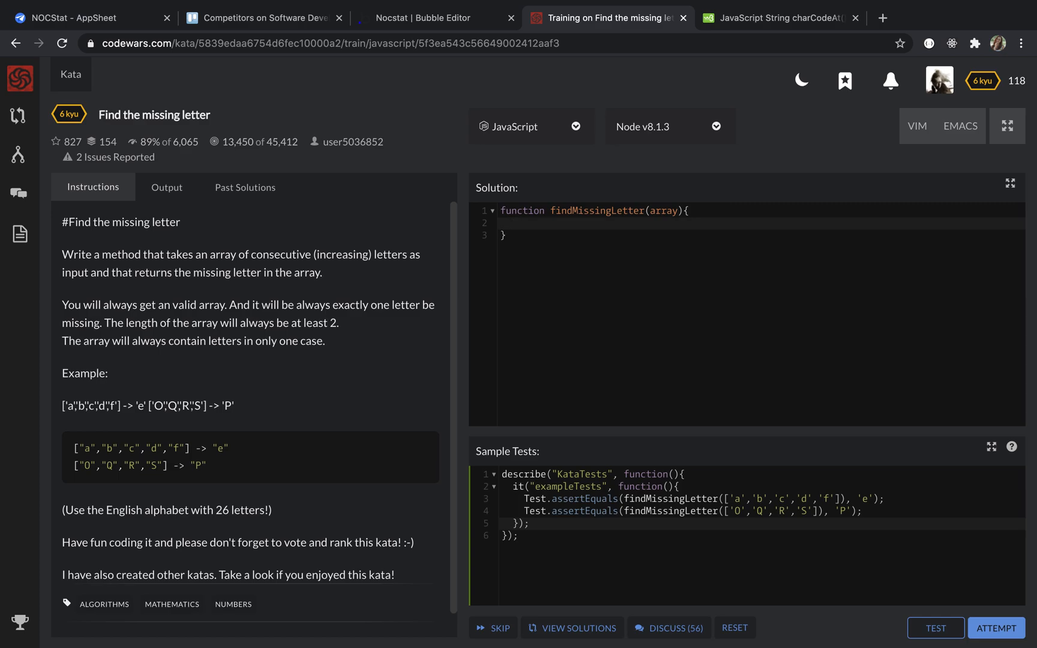
{"action": "left_click", "coordinate": [510, 224]}
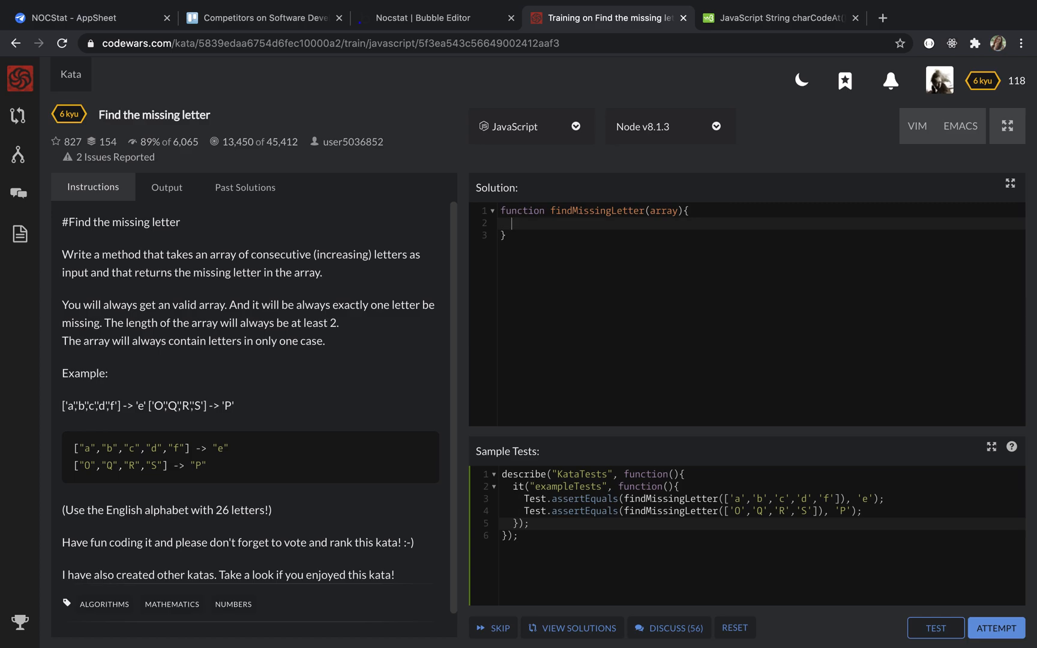
{"action": "type", "text": "let"}
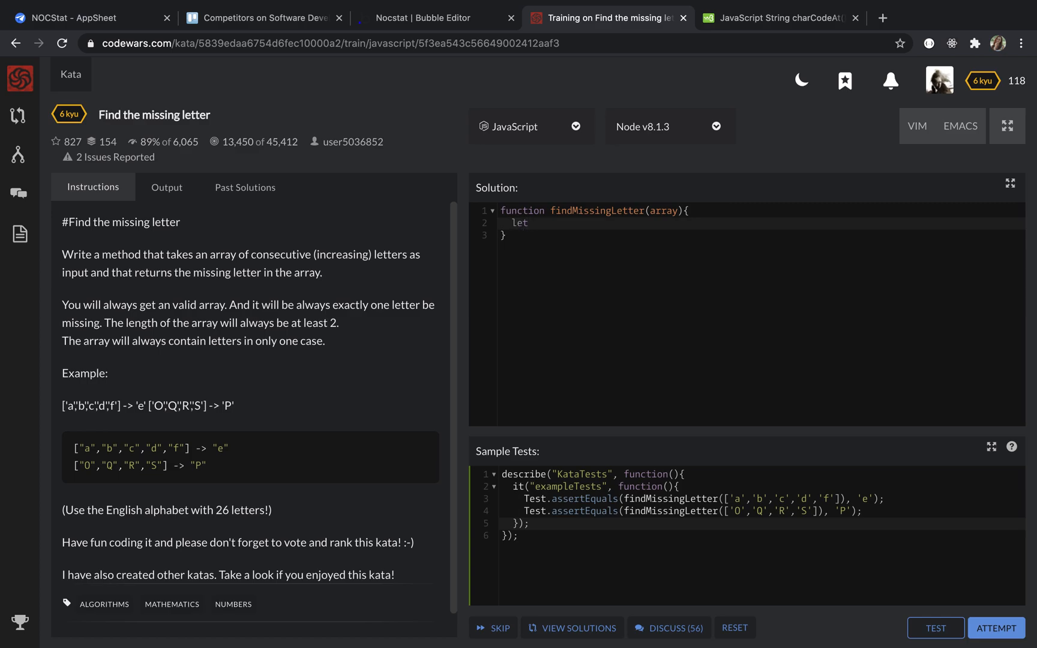
{"action": "type", "text": "fi"}
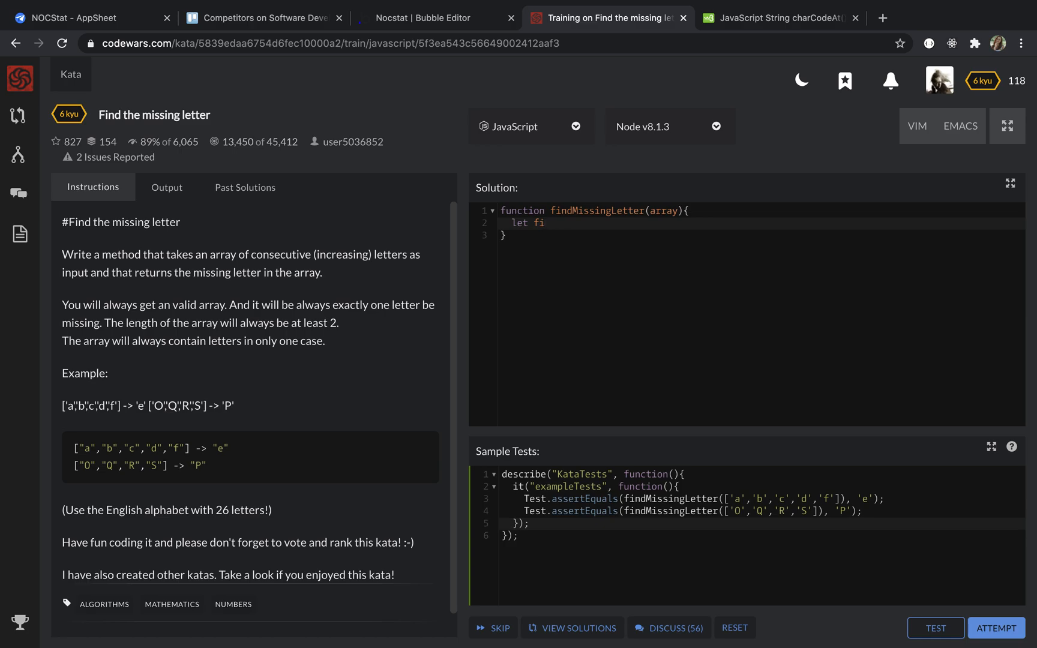
{"action": "type", "text": "rst ="}
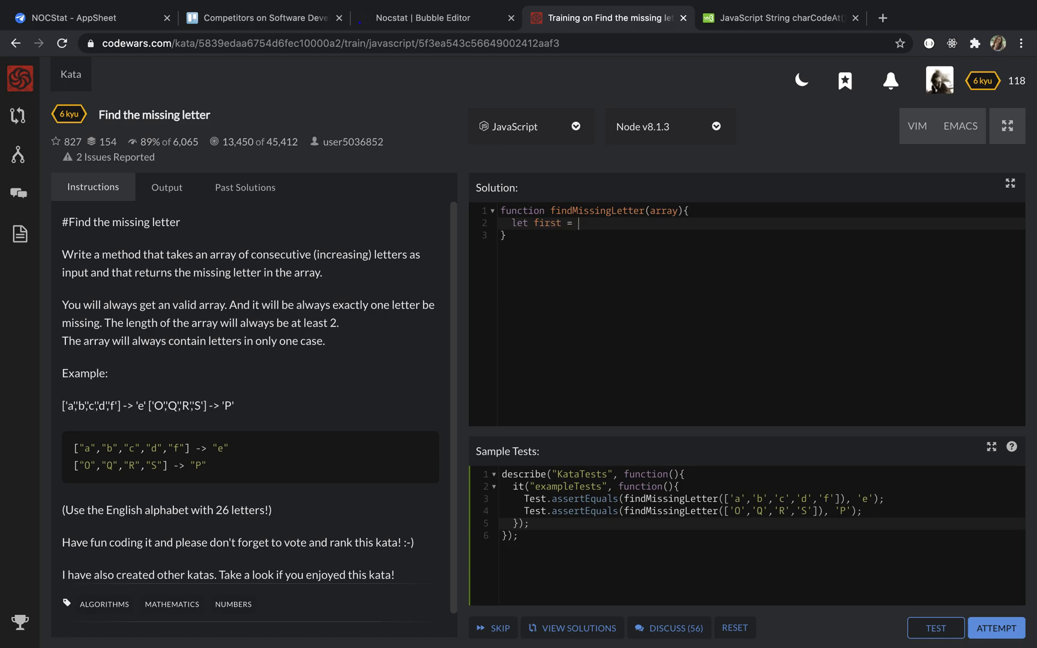
{"action": "type", "text": "array"}
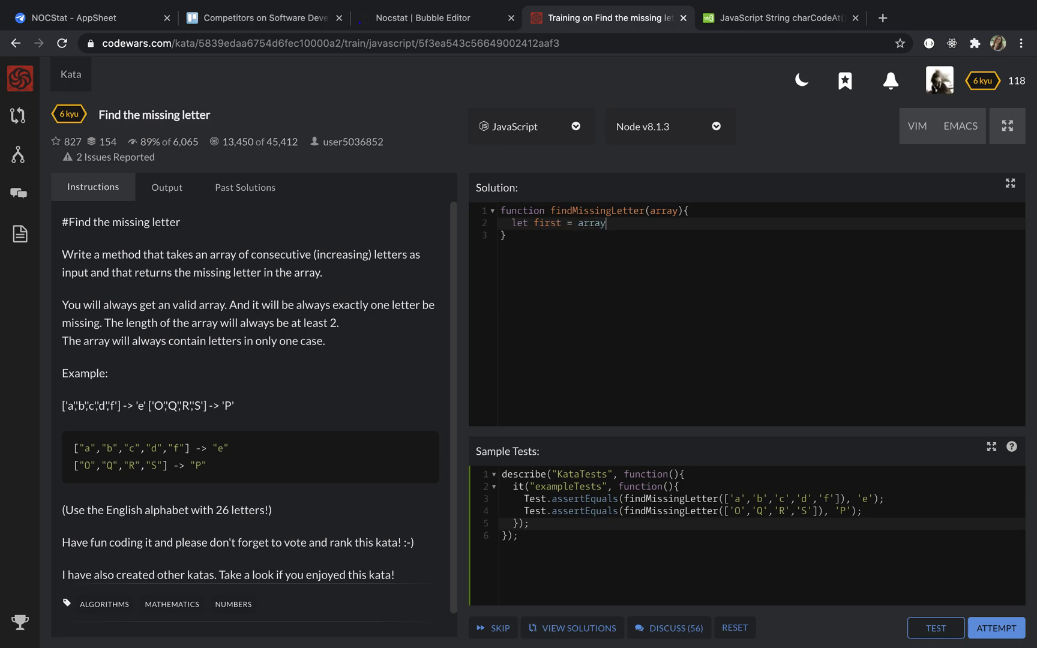
{"action": "type", "text": "[0]"}
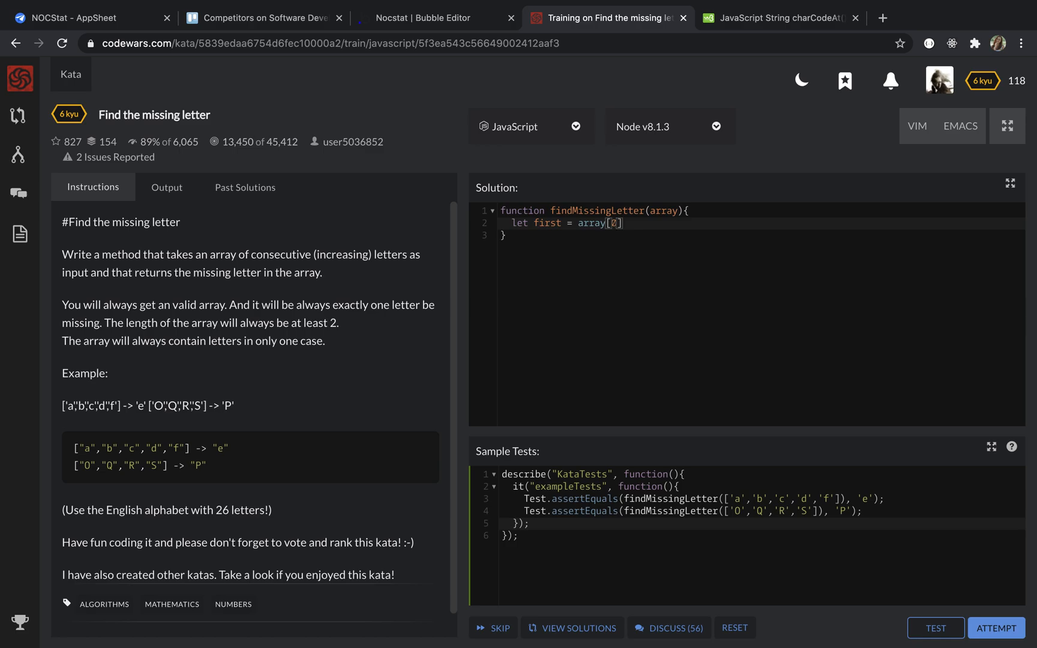
{"action": "type", "text": "."}
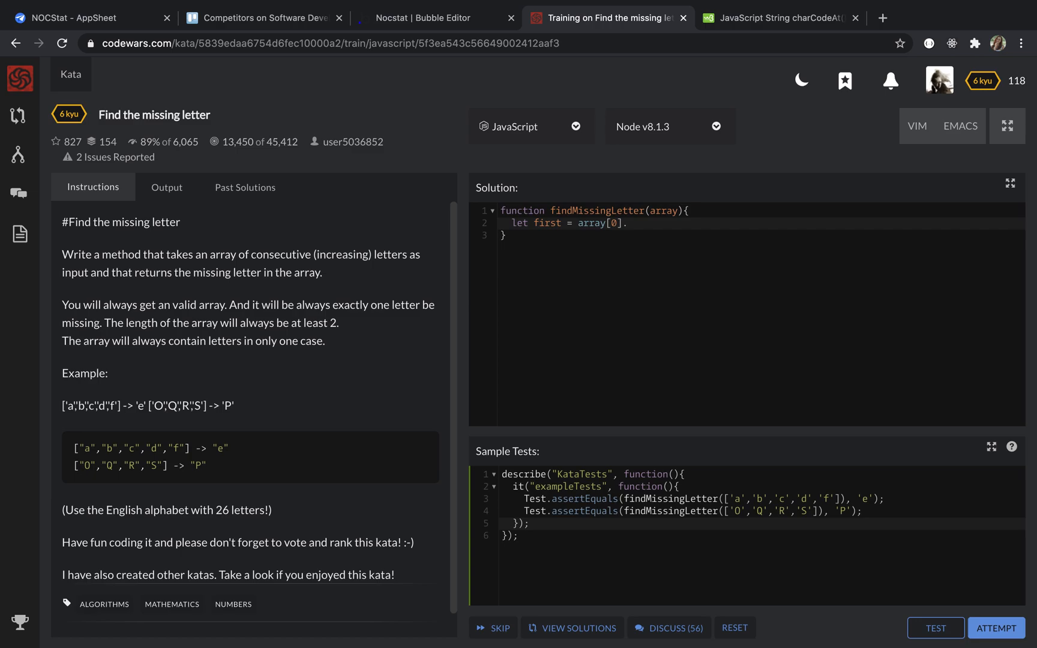
{"action": "type", "text": ".charCo"}
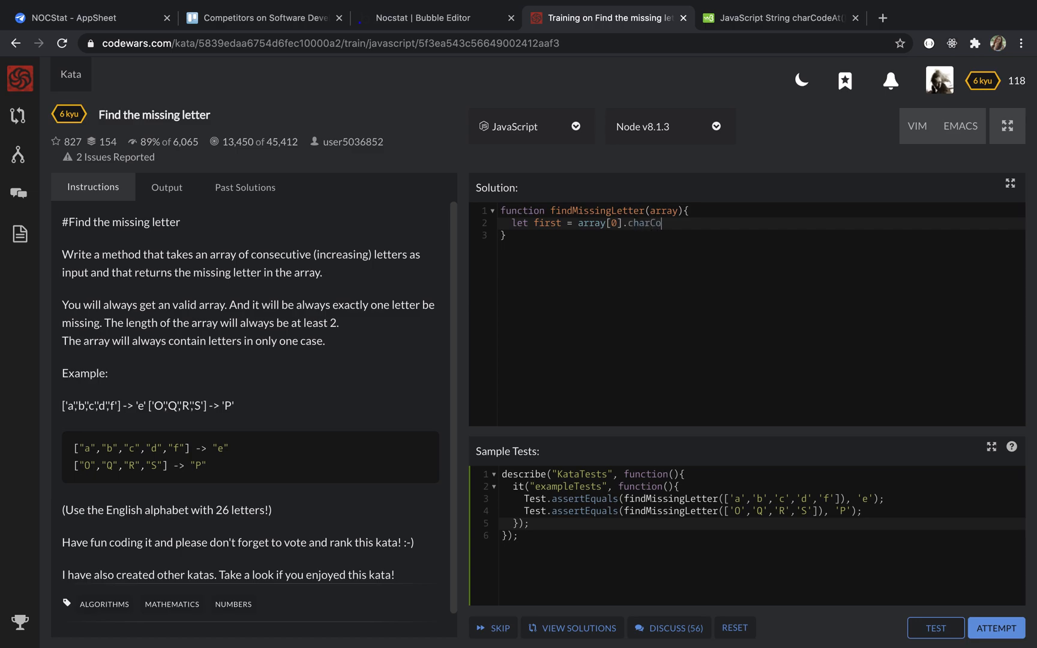
{"action": "type", "text": "deAt"}
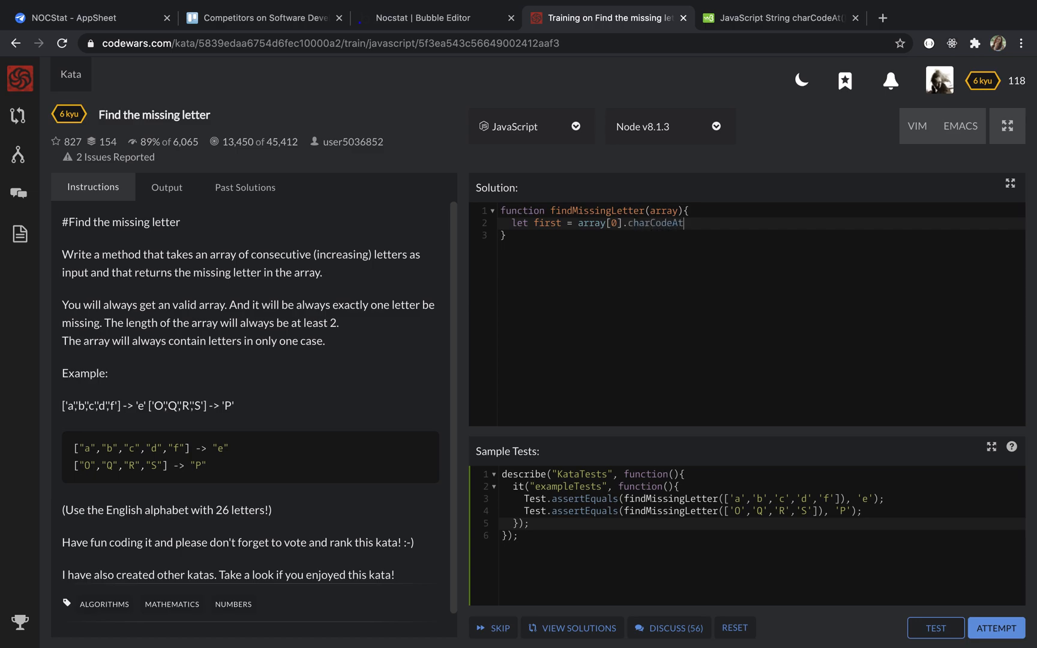
{"action": "type", "text": "()"}
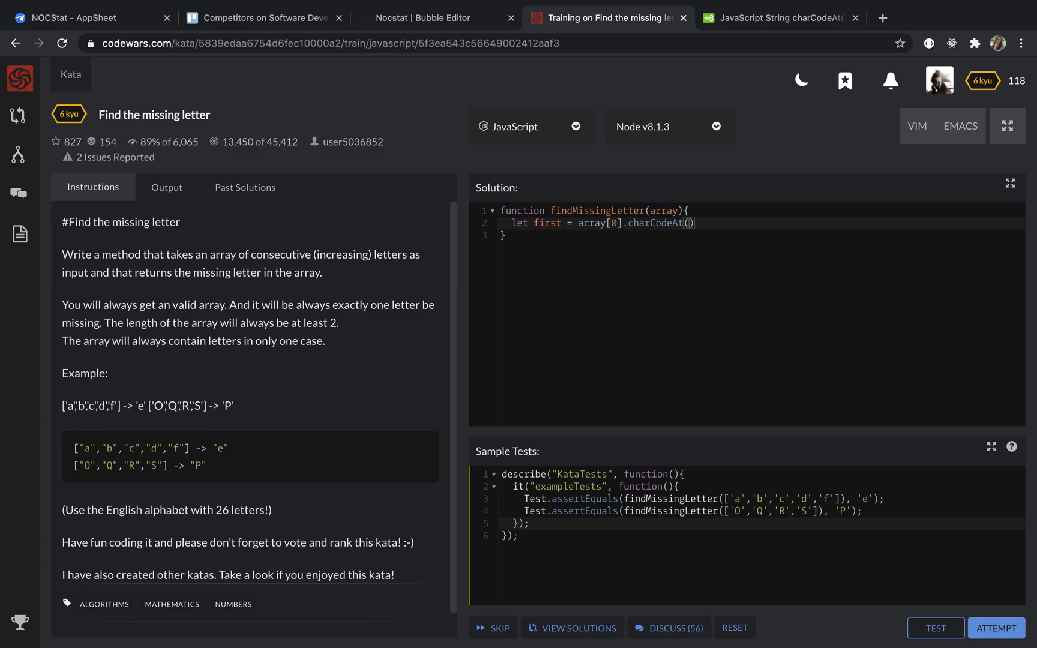
{"action": "type", "text": "0"}
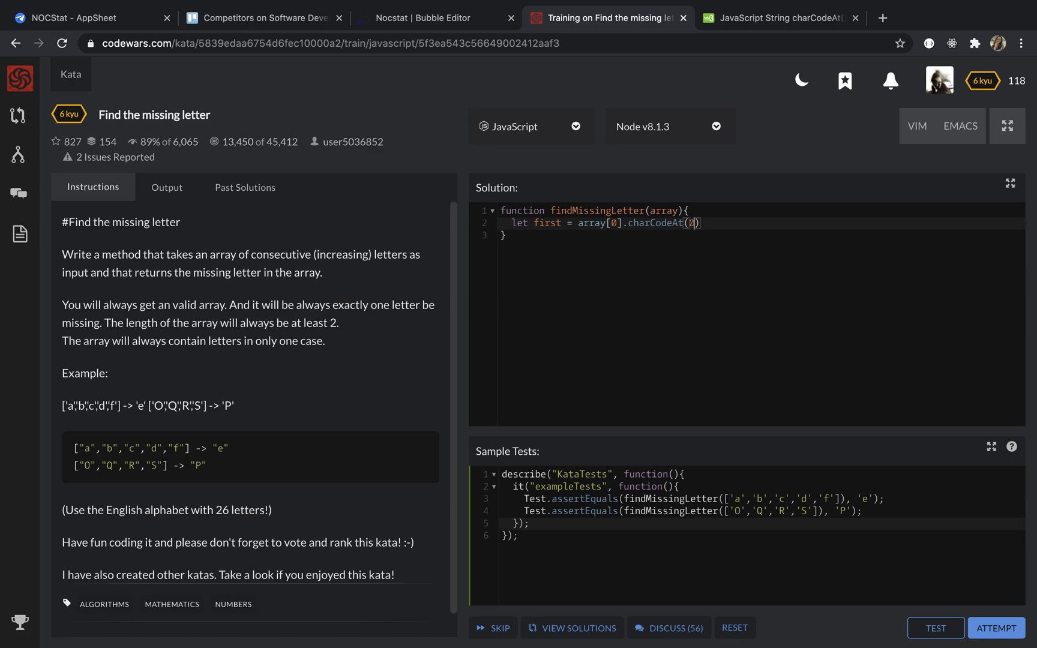
Begin a `for` statement on the next line.
{"action": "type", "text": "for"}
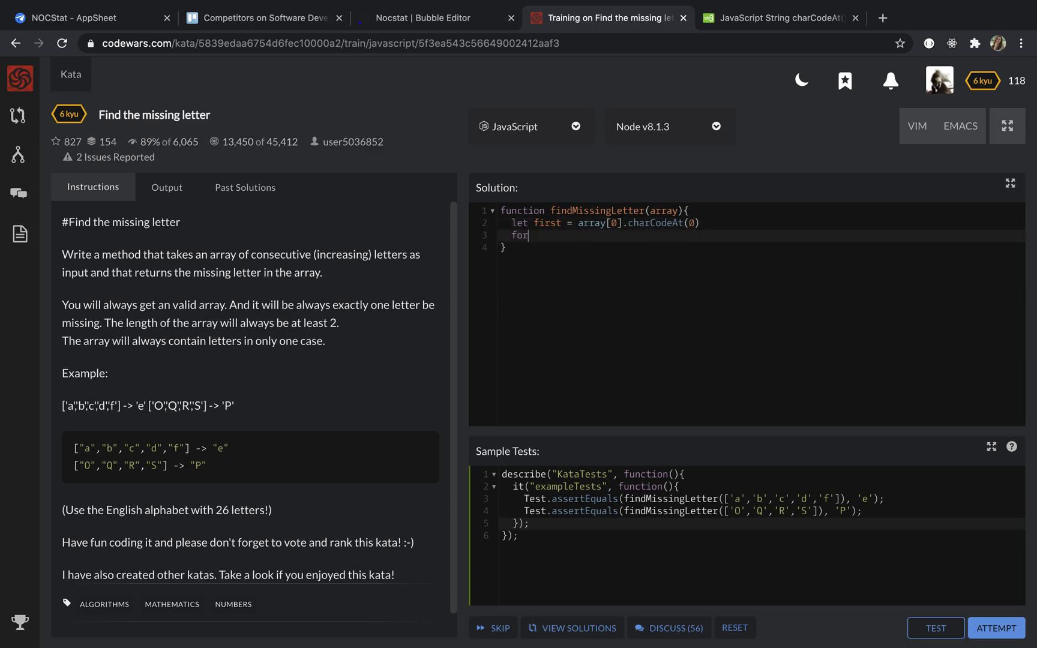
Write `for (let i=0; i < array.length; i++) {` and start an `if` inside its body.
{"action": "type", "text": "()"}
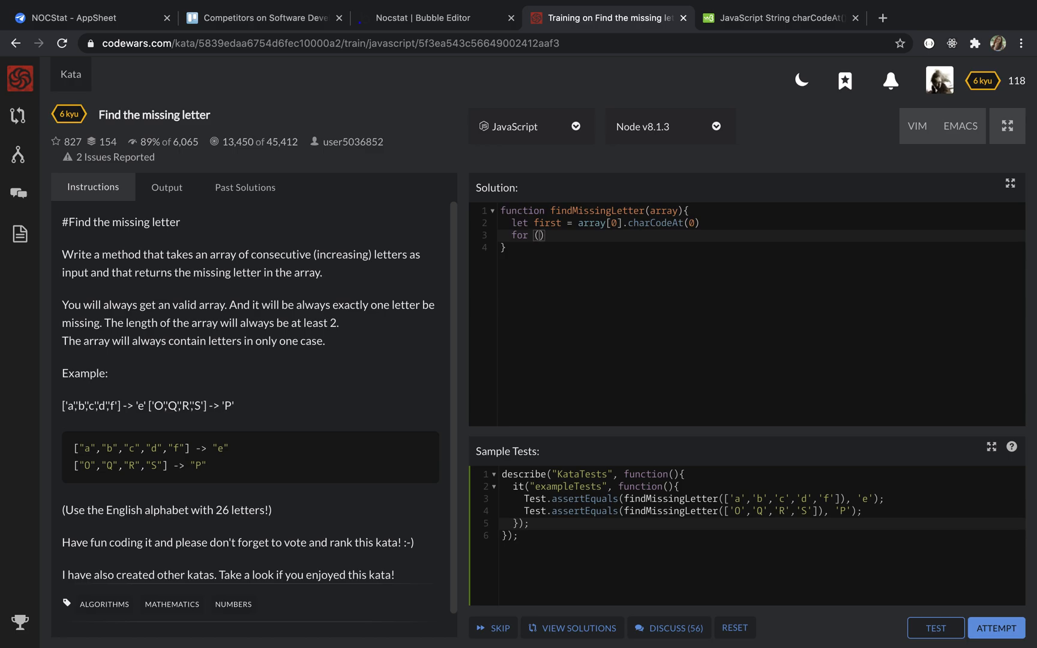
{"action": "type", "text": "let"}
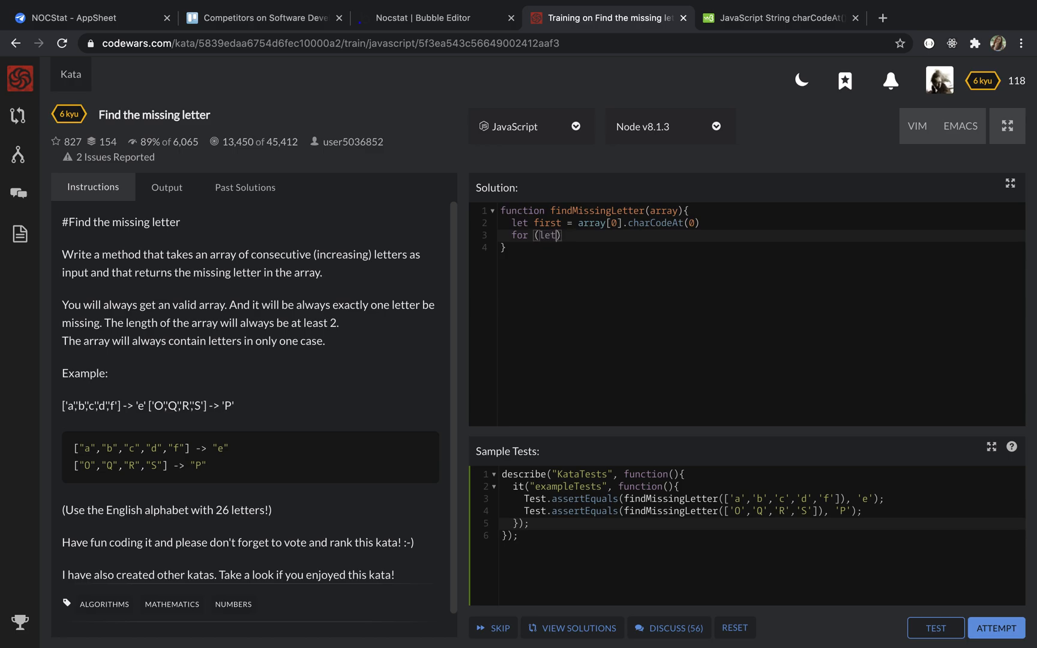
{"action": "type", "text": "i=0"}
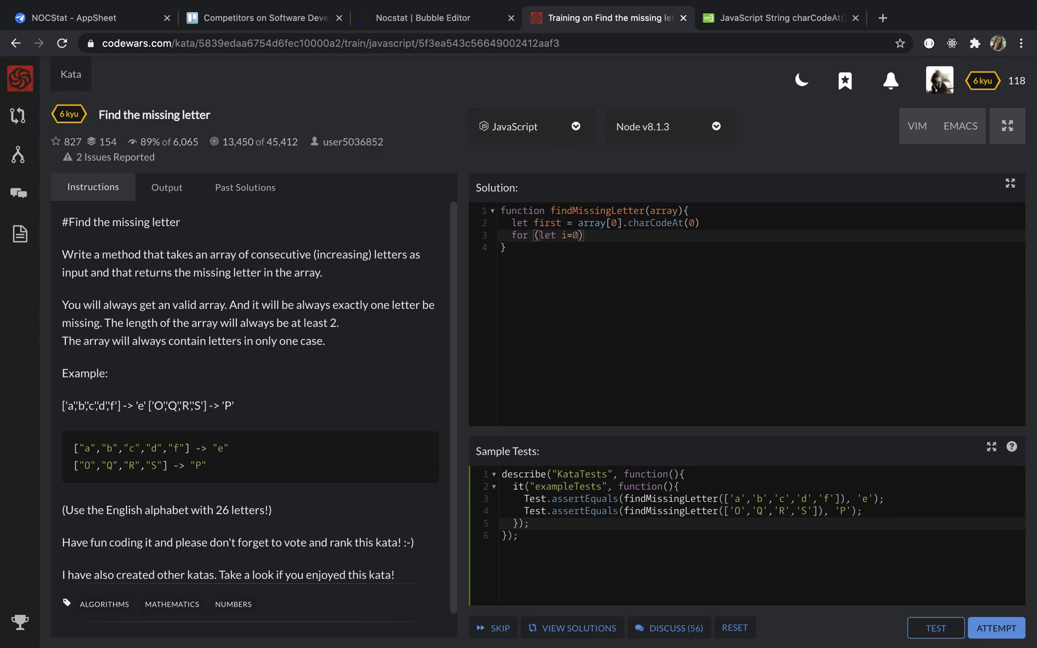
{"action": "type", "text": "; i < a"}
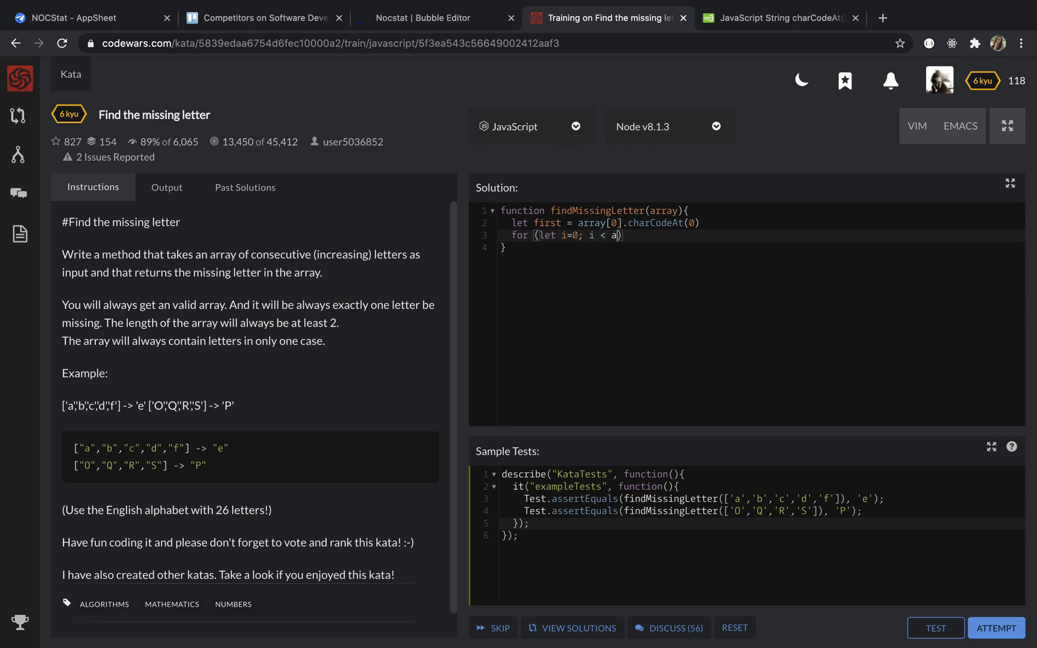
{"action": "type", "text": "rray.length; i++"}
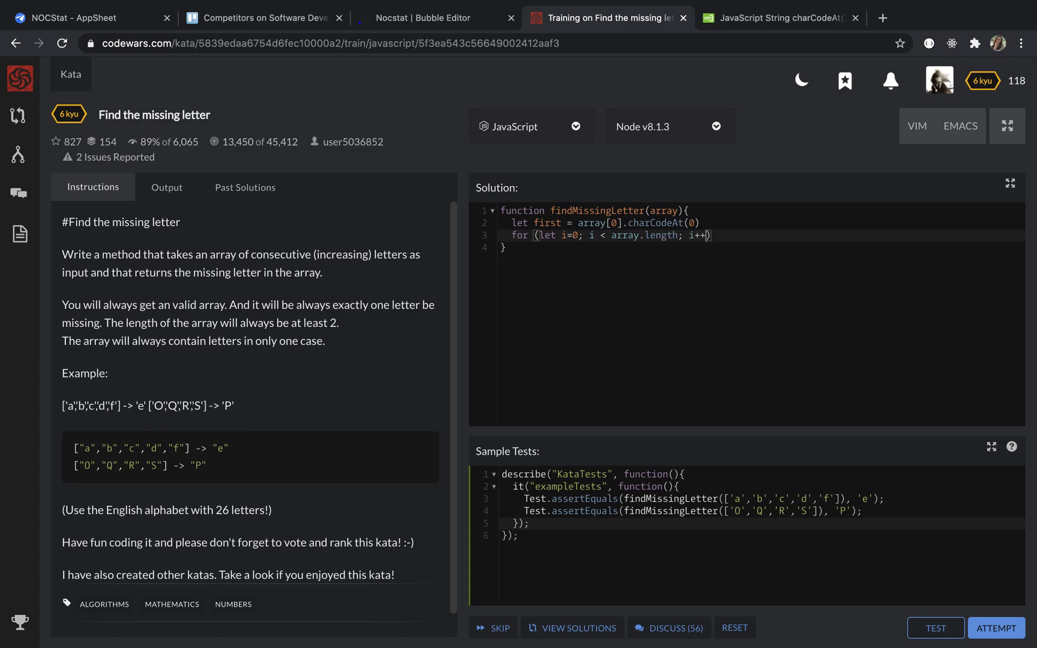
{"action": "type", "text": "{"}
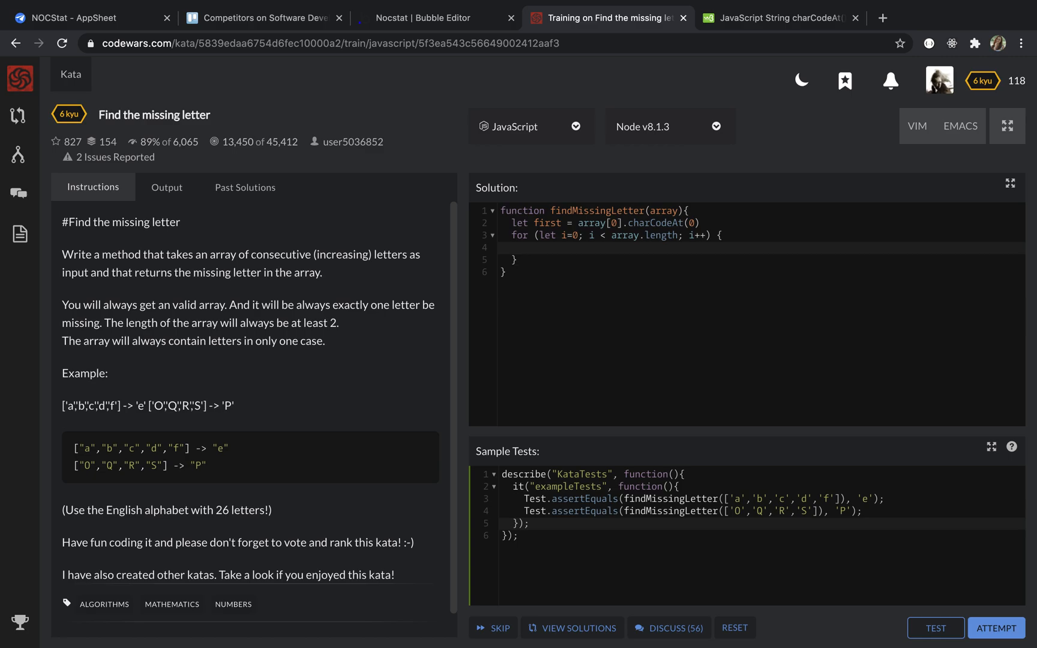
{"action": "left_click", "coordinate": [524, 249]}
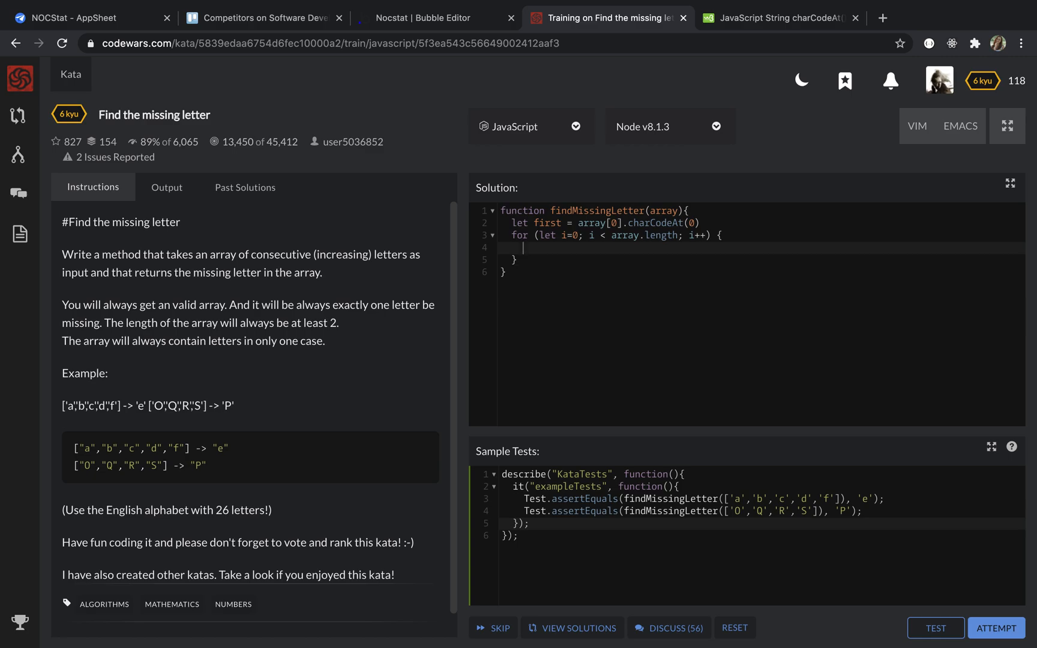
{"action": "type", "text": "if"}
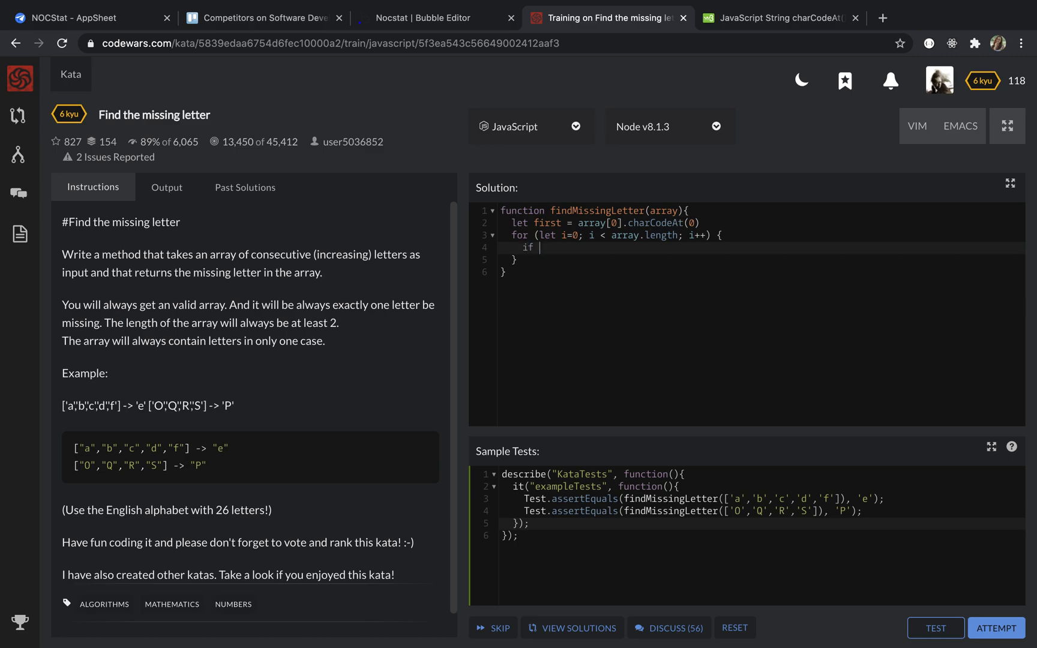
Give the if the condition `(first + i !== array[i].charCodeAt(0)) {` and start `return` inside it.
{"action": "type", "text": "(first +"}
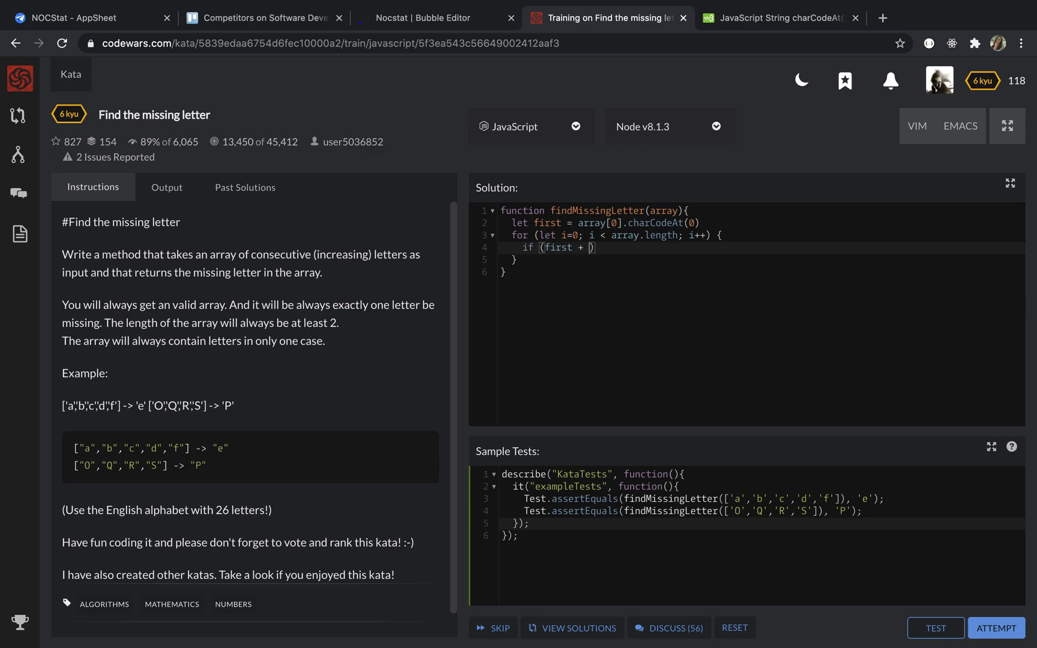
{"action": "type", "text": "i"}
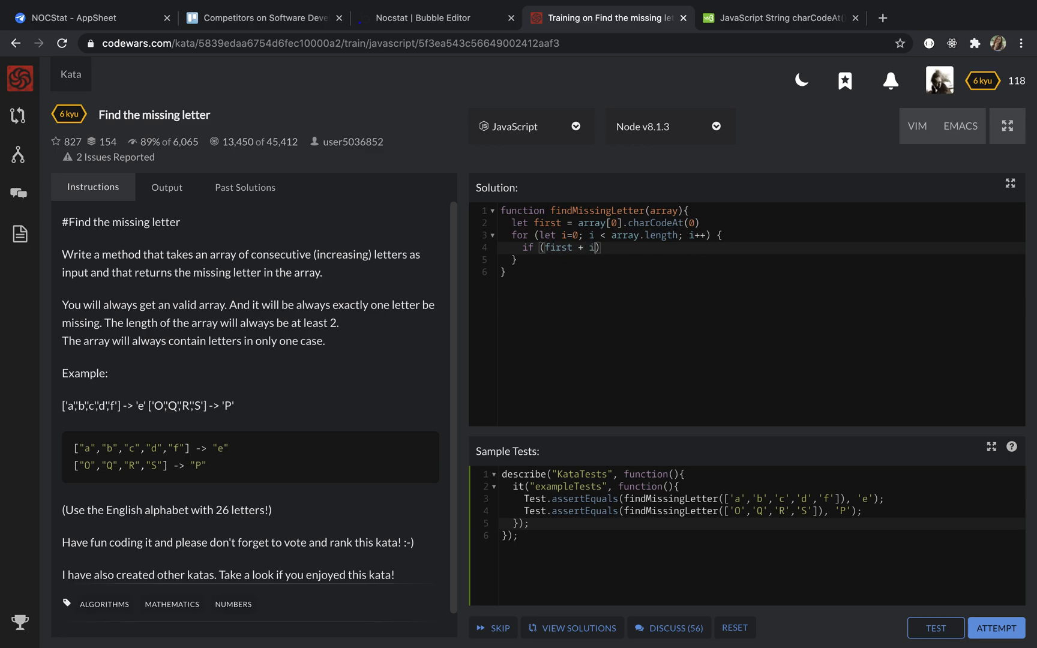
{"action": "type", "text": "!)"}
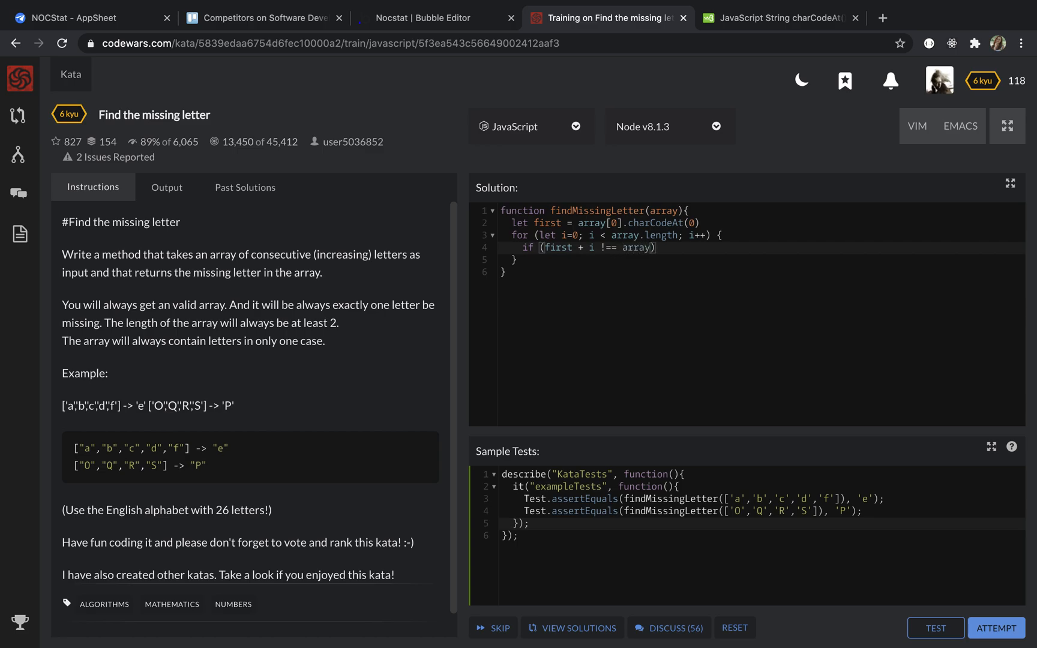
{"action": "type", "text": "[i]"}
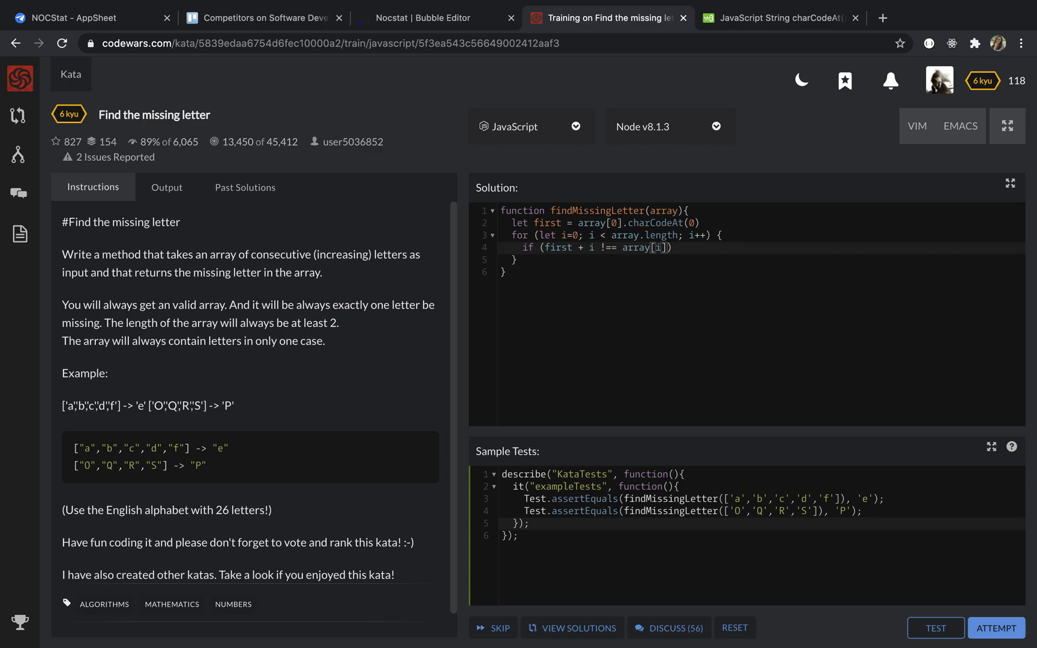
{"action": "type", "text": "."}
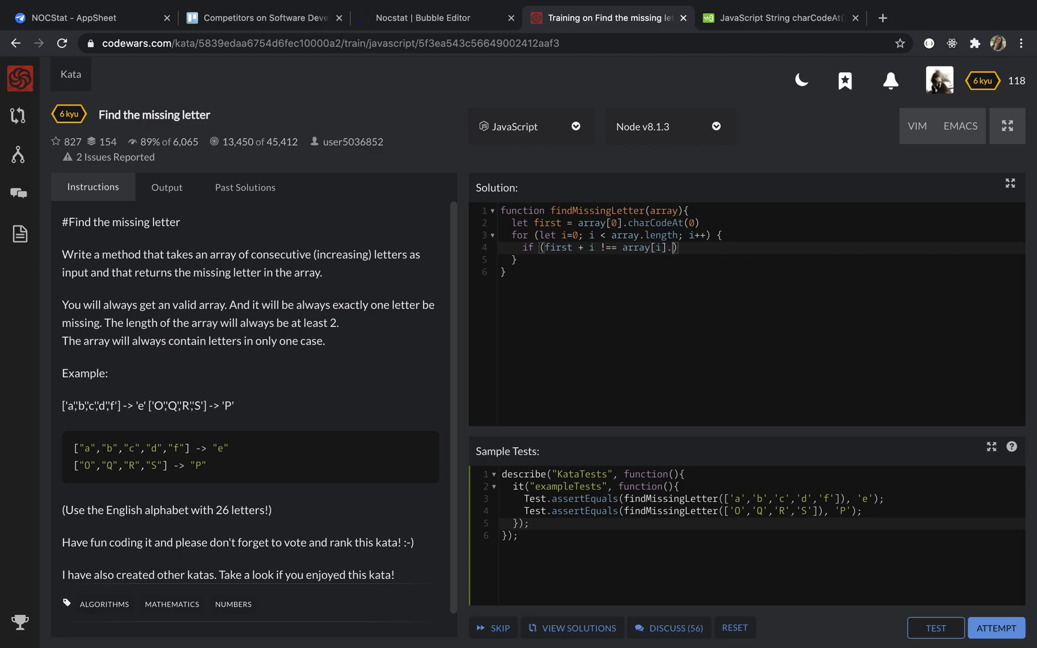
{"action": "type", "text": "charCodeA"}
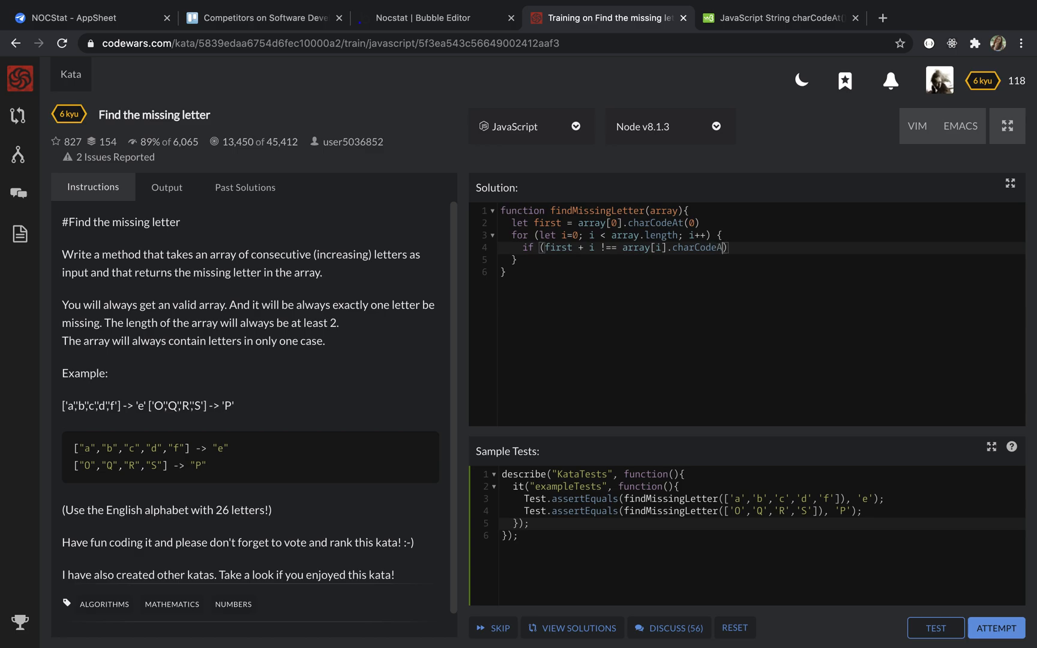
{"action": "type", "text": "()"}
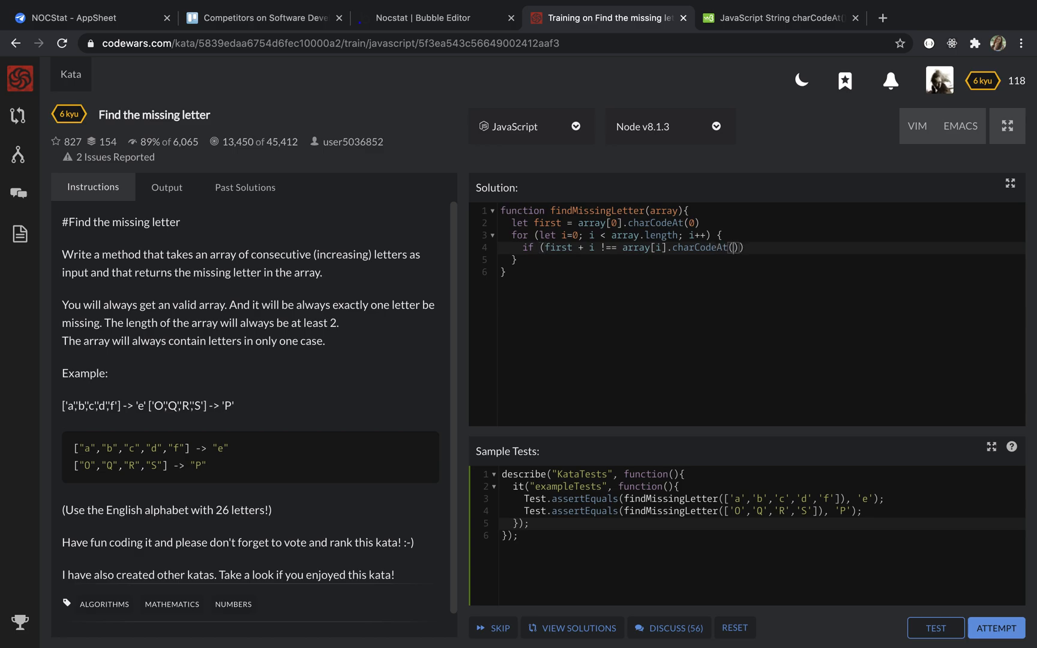
{"action": "type", "text": "0"}
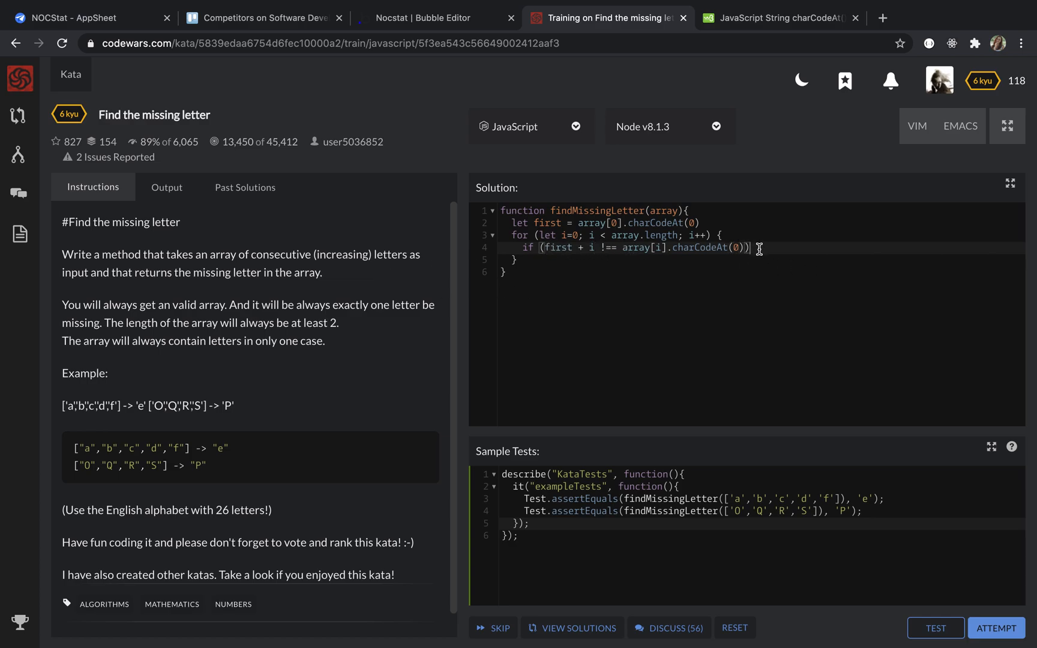
{"action": "type", "text": "{"}
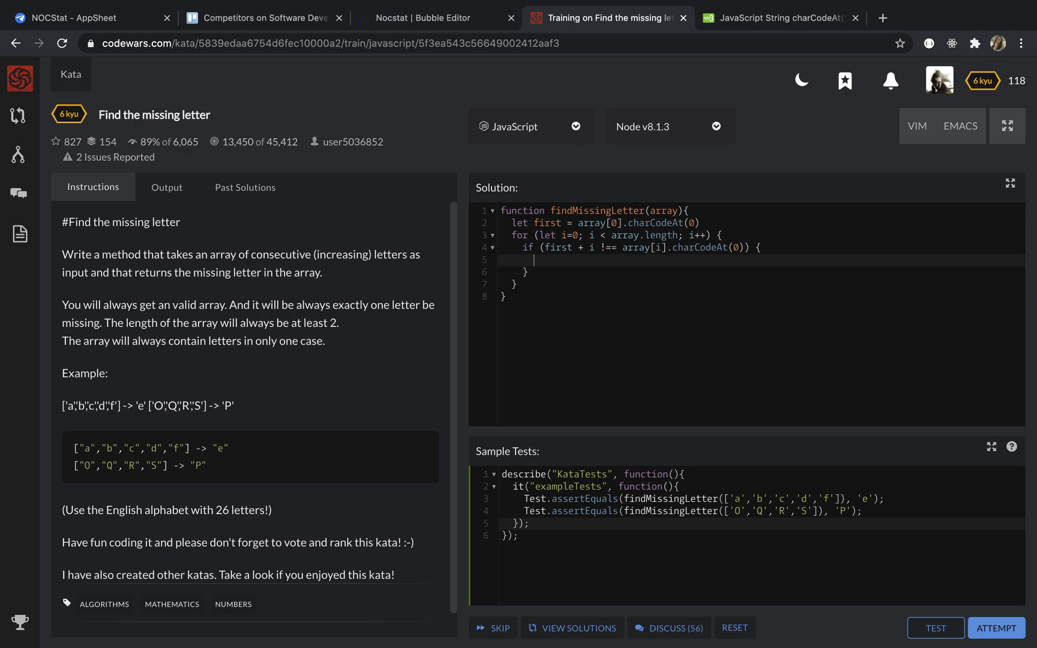
{"action": "type", "text": "return"}
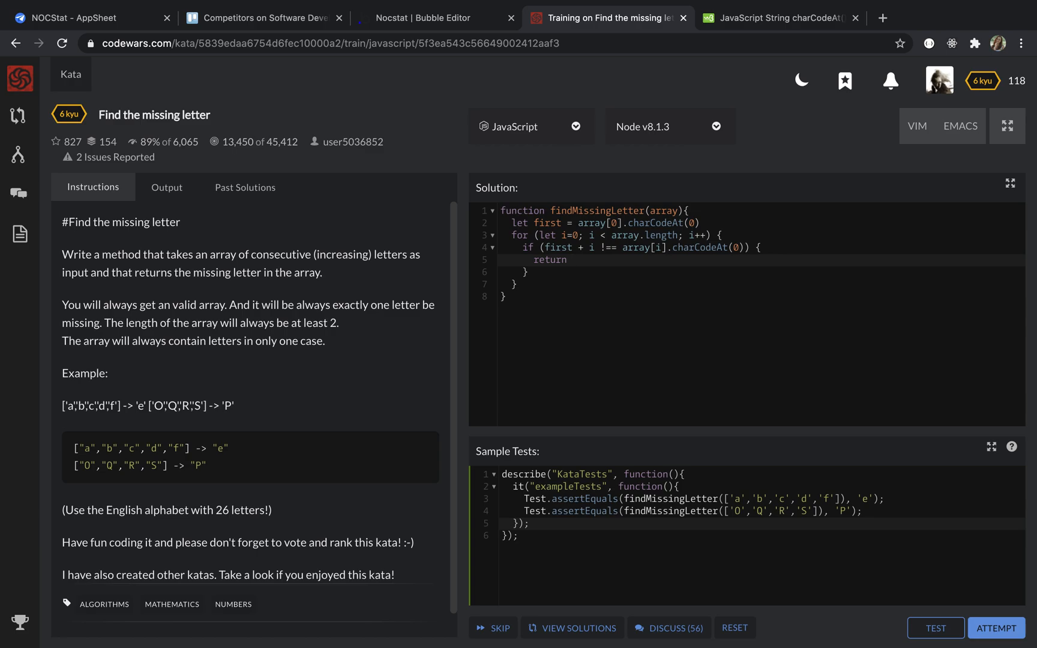
Complete the return as `String.fromCharCode(first+i)`.
{"action": "type", "text": "S"}
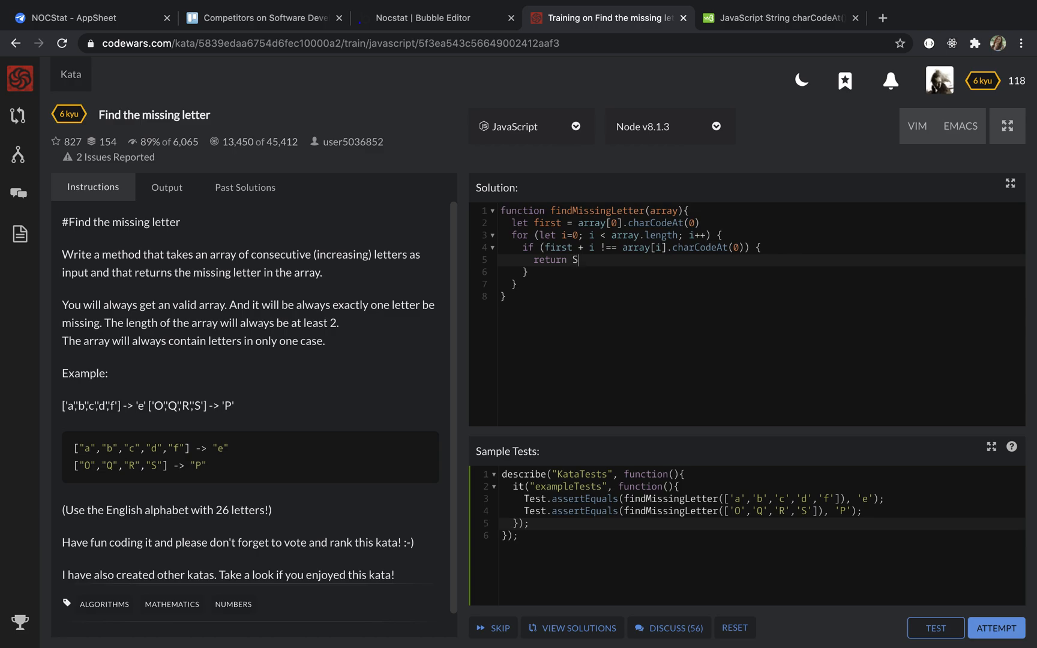
{"action": "type", "text": "trin"}
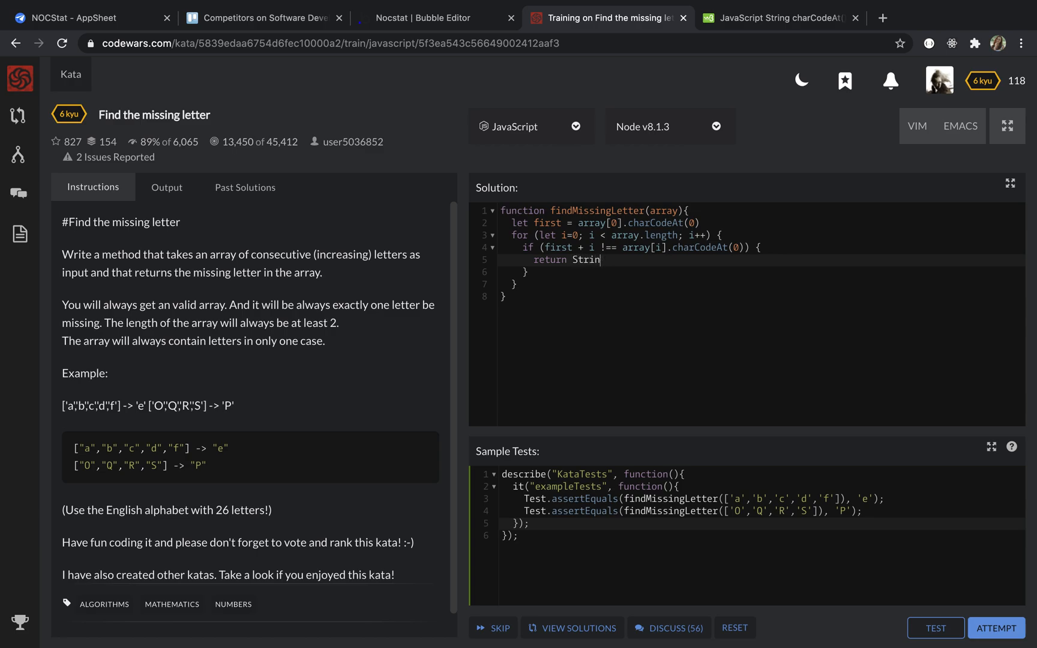
{"action": "type", "text": "g.fr"}
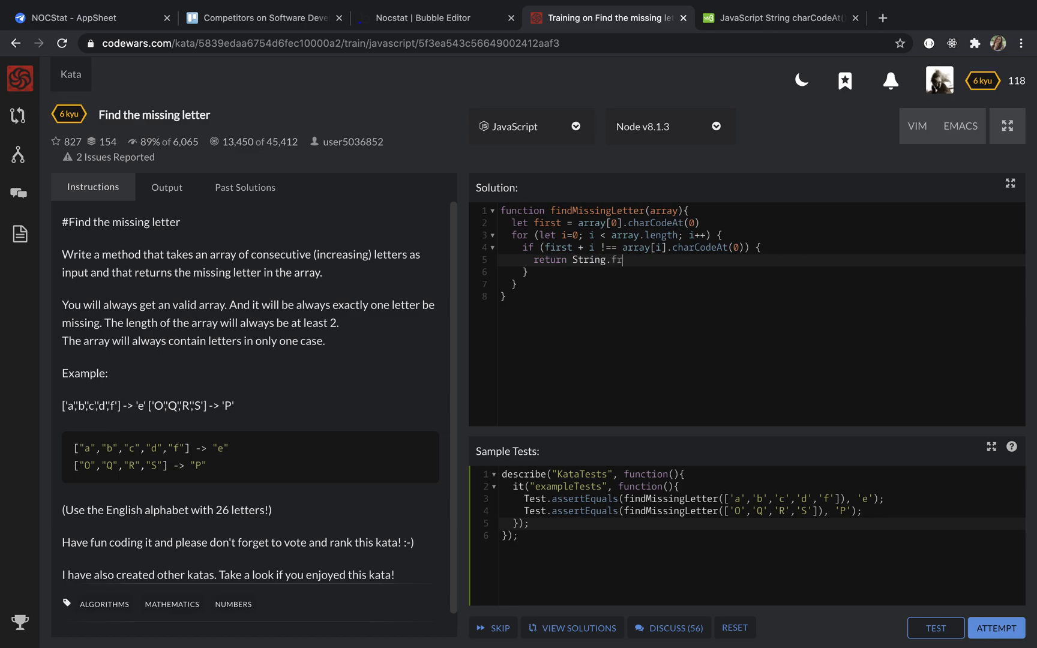
{"action": "type", "text": "omC"}
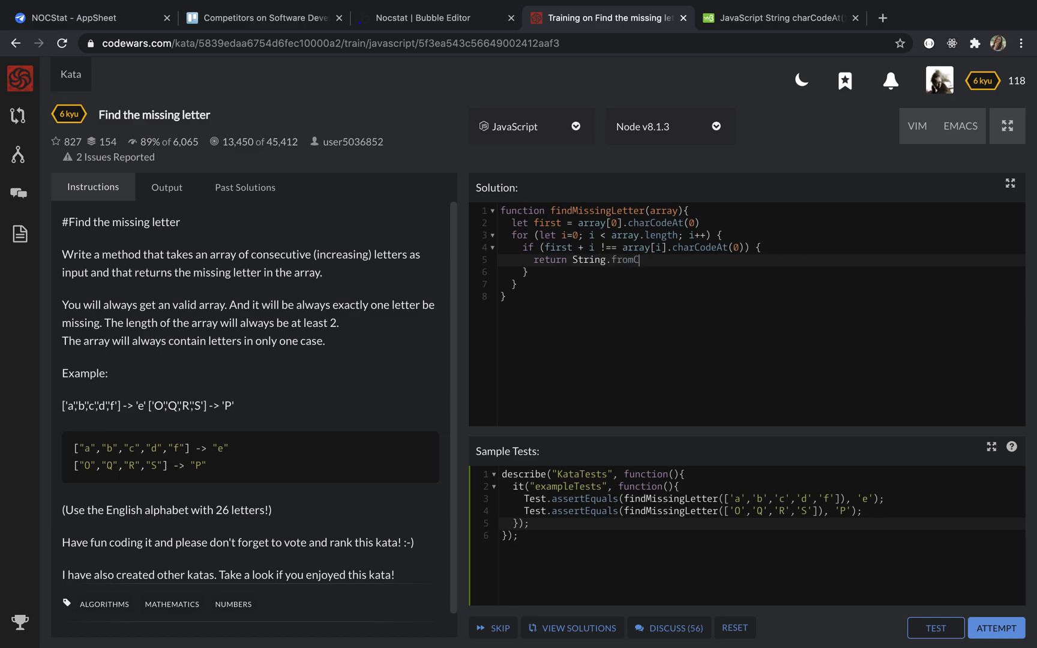
{"action": "type", "text": "harCode"}
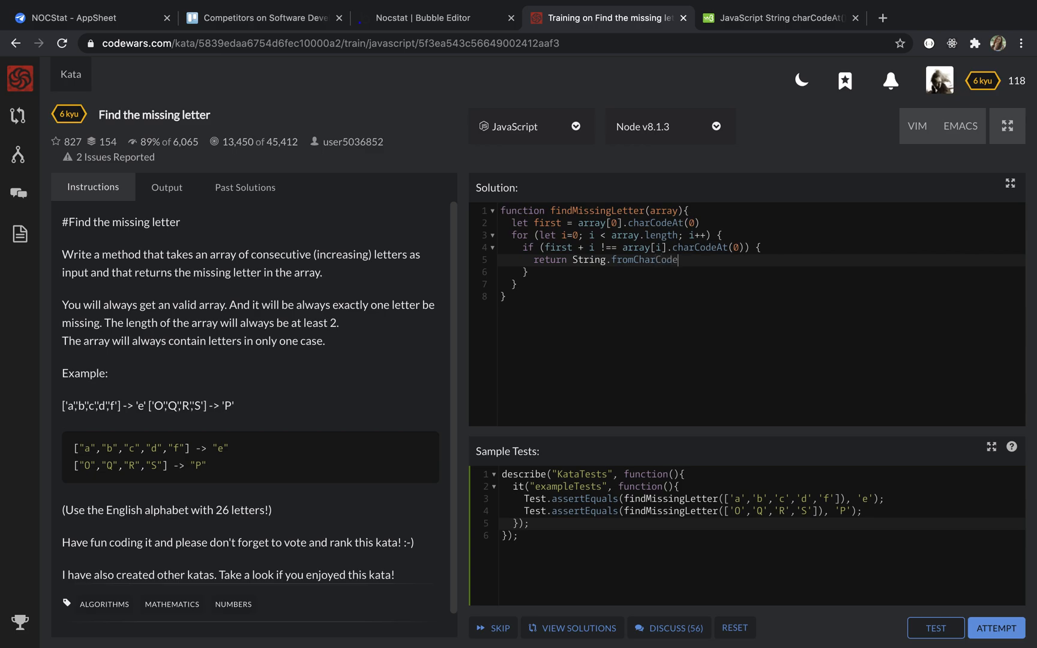
{"action": "type", "text": "()"}
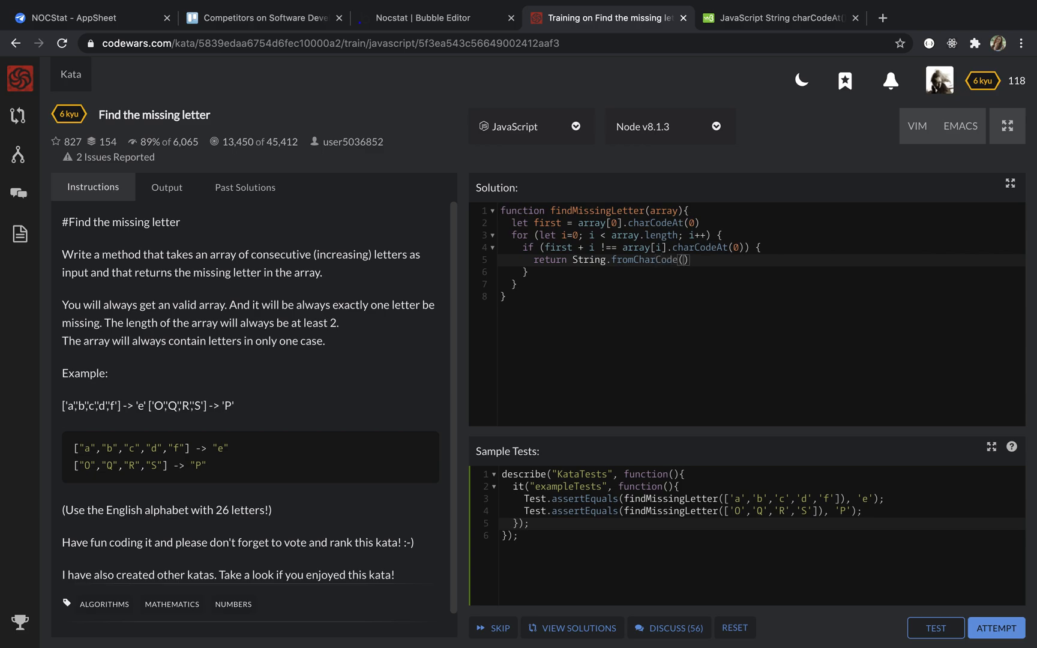
{"action": "type", "text": "fir"}
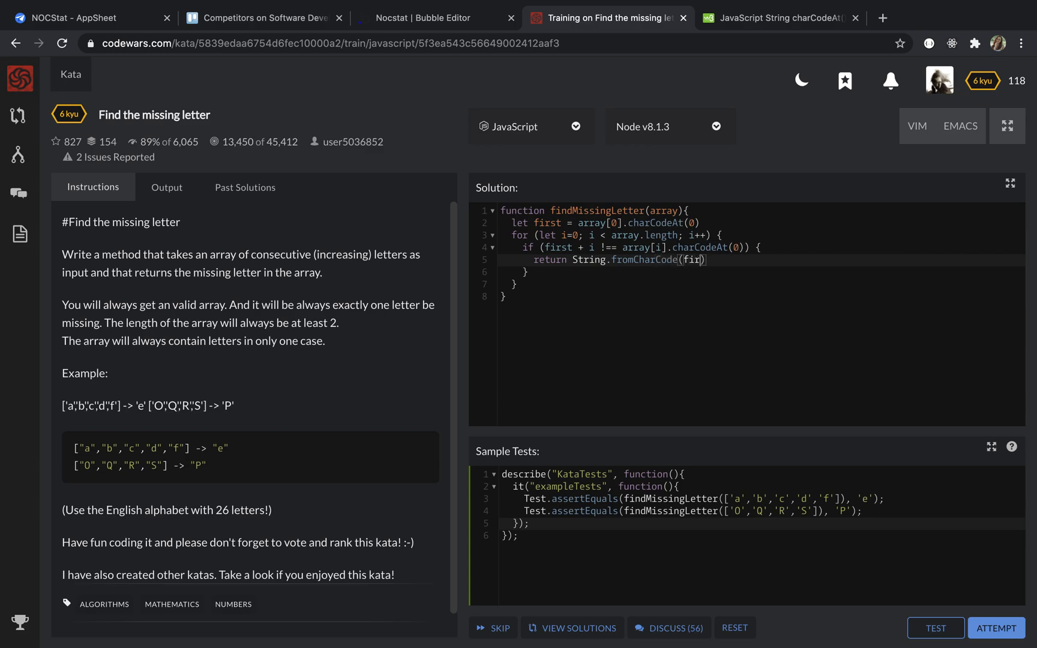
{"action": "type", "text": "st+"}
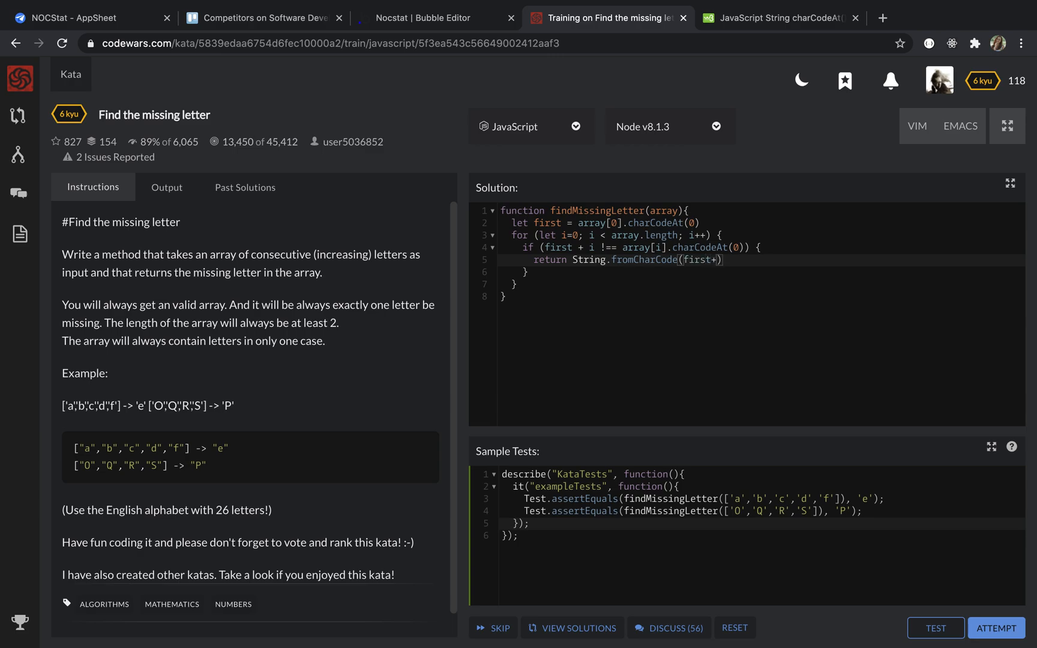
{"action": "type", "text": "i"}
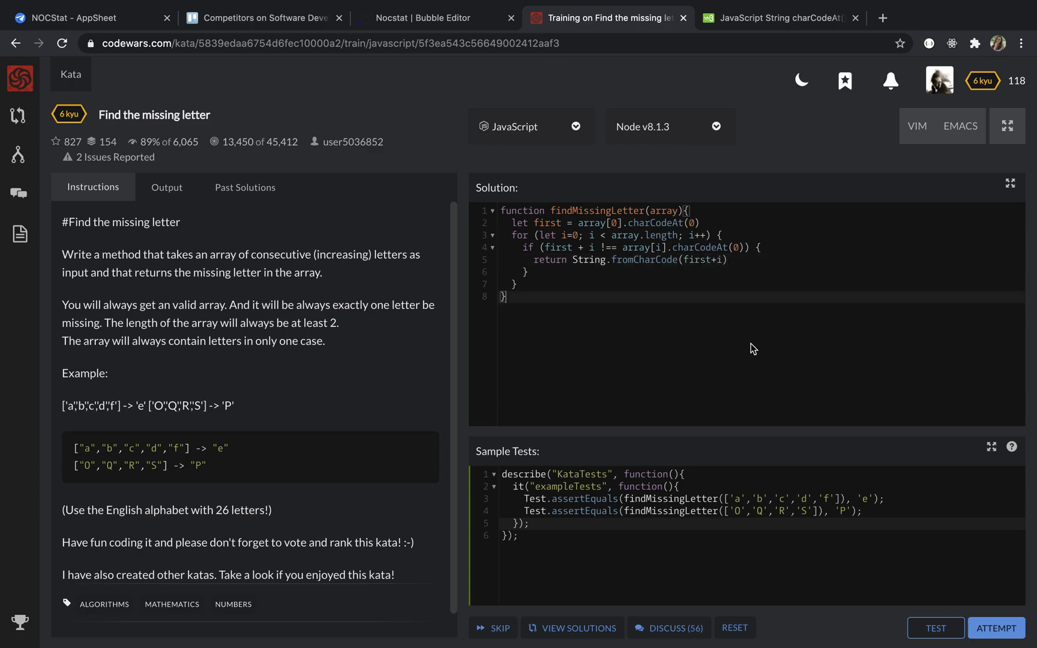
{"action": "mouse_move", "coordinate": [935, 627]}
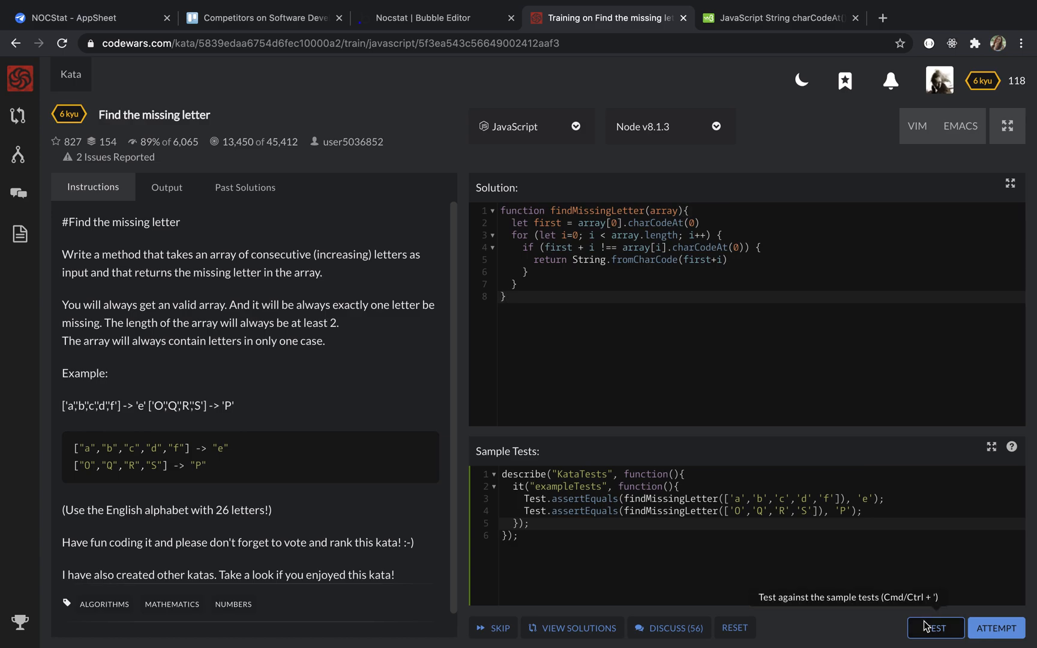
Run the sample tests, which both pass.
{"action": "left_click", "coordinate": [935, 627]}
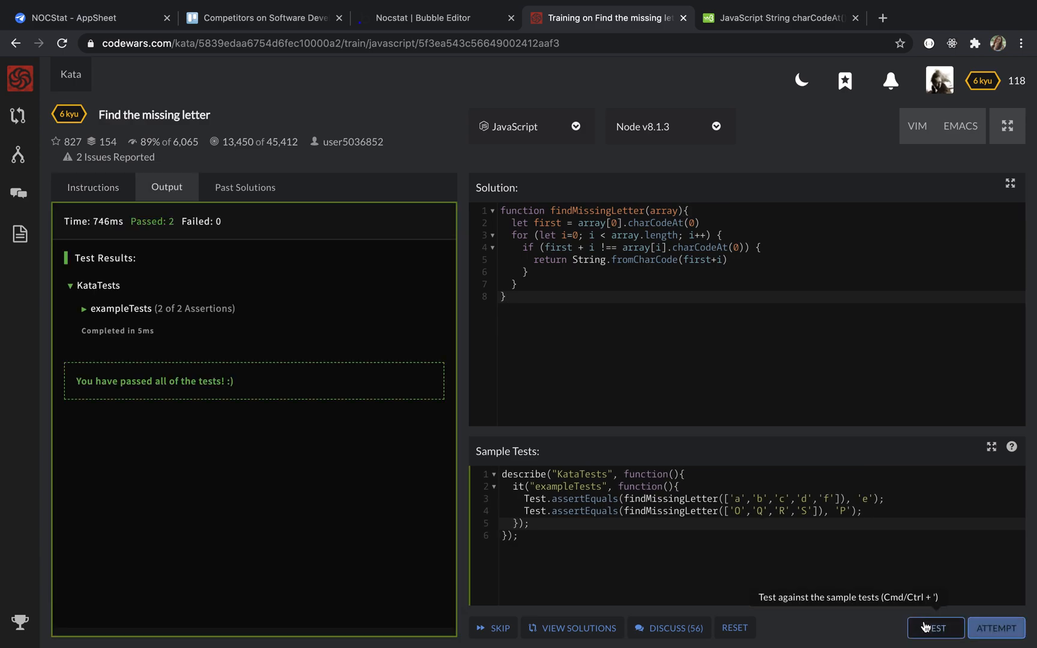